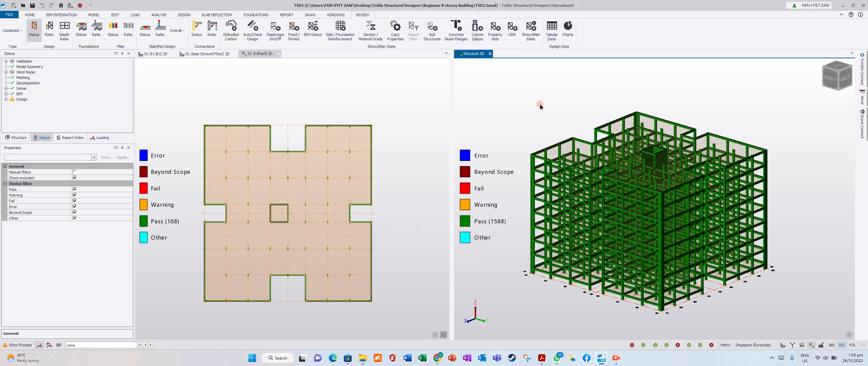
{"action": "mouse_move", "coordinate": [542, 86]}
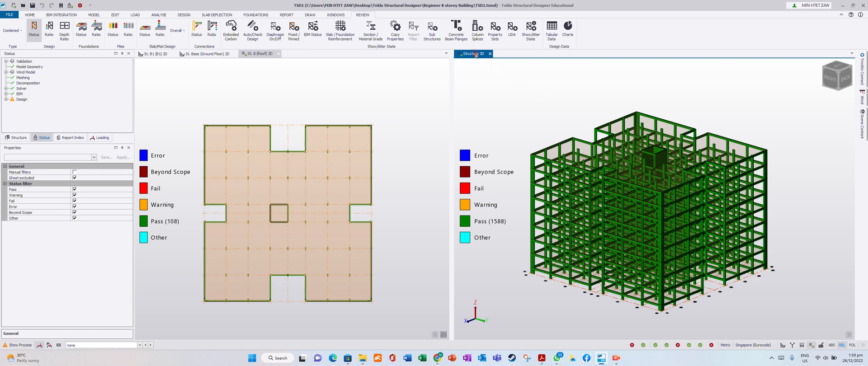
Step: Reset the 3D view to the design status review display with no load combination selected
{"action": "right_click", "coordinate": [472, 53]}
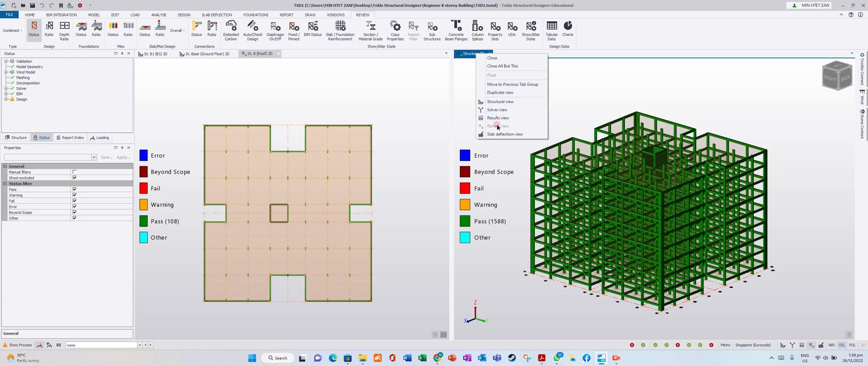
{"action": "left_click", "coordinate": [500, 101]}
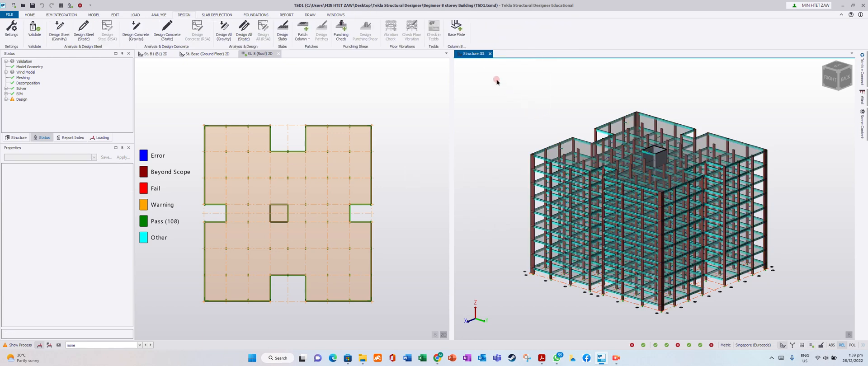
{"action": "left_click", "coordinate": [363, 15]}
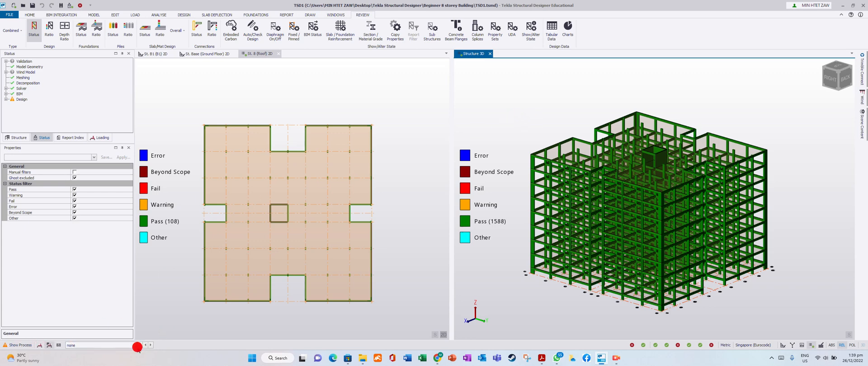
{"action": "left_click", "coordinate": [140, 346]}
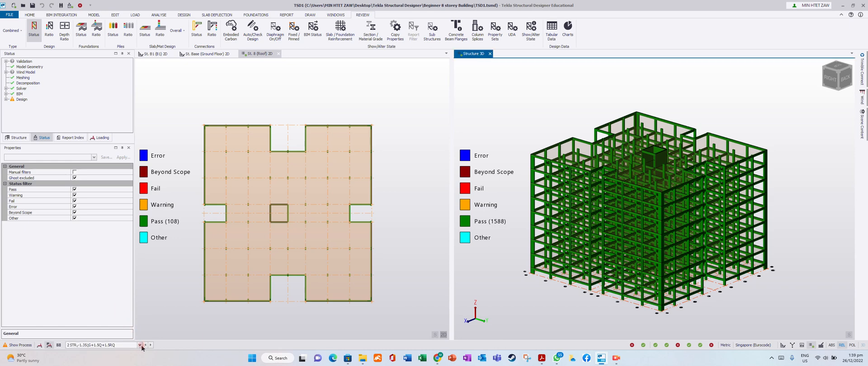
{"action": "left_click", "coordinate": [141, 344]}
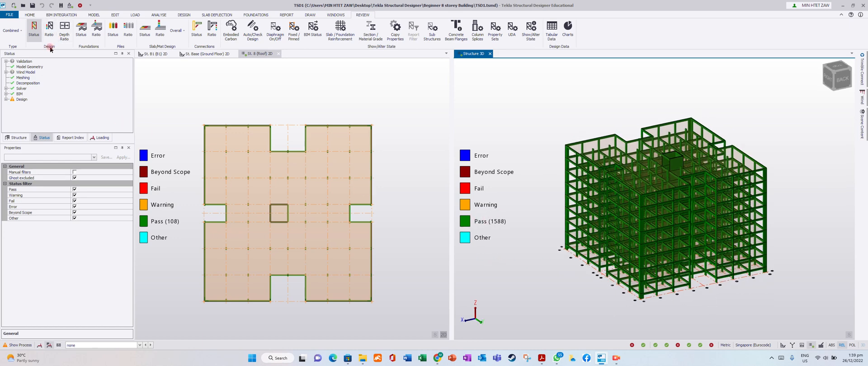
{"action": "mouse_move", "coordinate": [33, 28]}
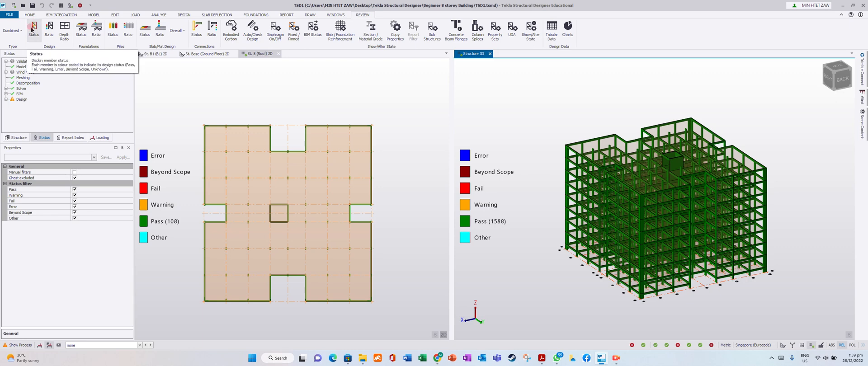
{"action": "mouse_move", "coordinate": [64, 28]}
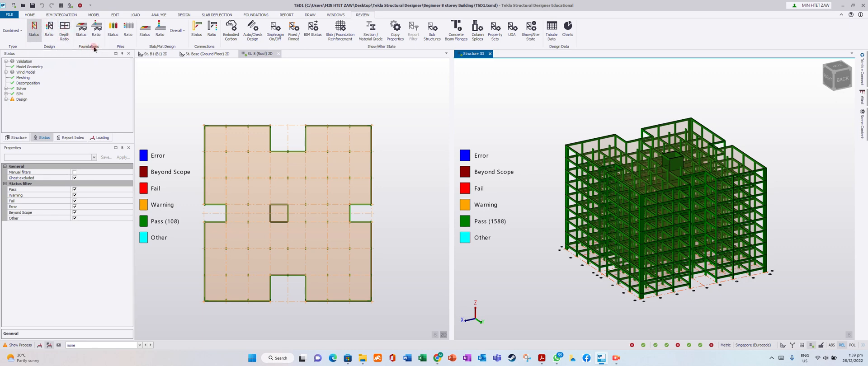
Step: Review foundation and pile status and ratios, then colour slabs by design status (399 Other)
{"action": "left_click", "coordinate": [81, 26]}
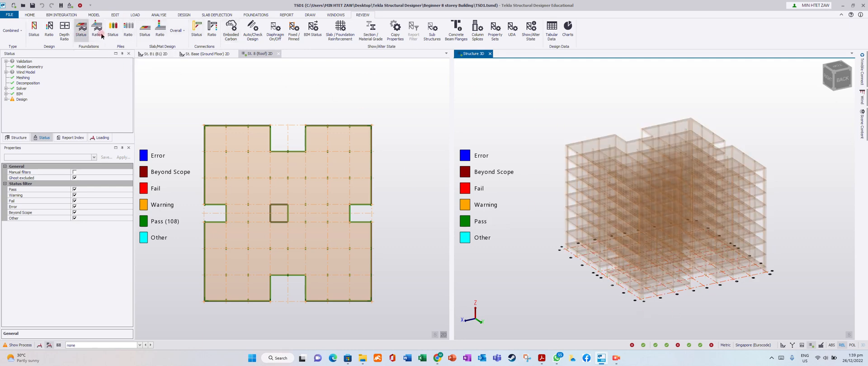
{"action": "left_click", "coordinate": [97, 25]}
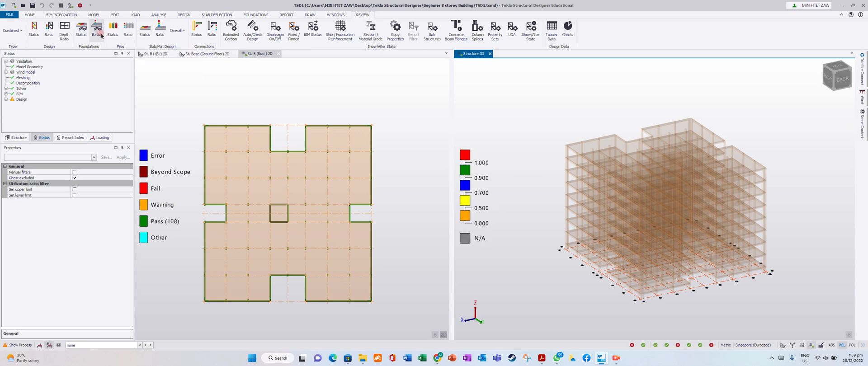
{"action": "left_click", "coordinate": [113, 26]}
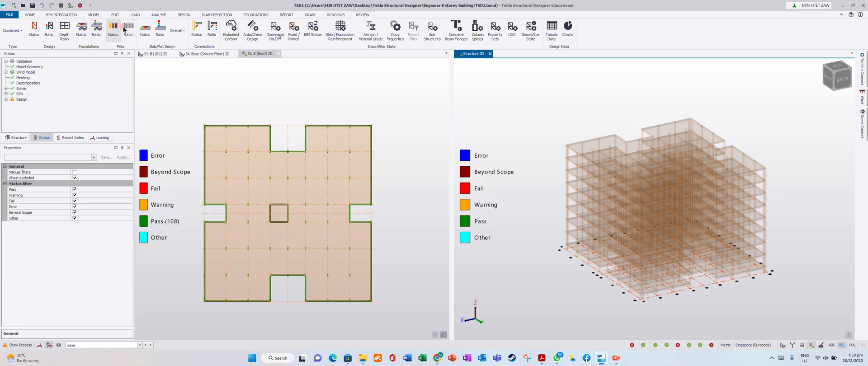
{"action": "left_click", "coordinate": [127, 26]}
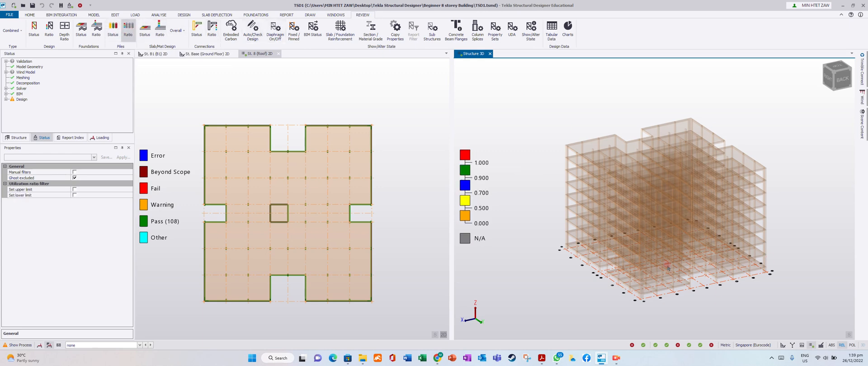
{"action": "left_click", "coordinate": [159, 26]}
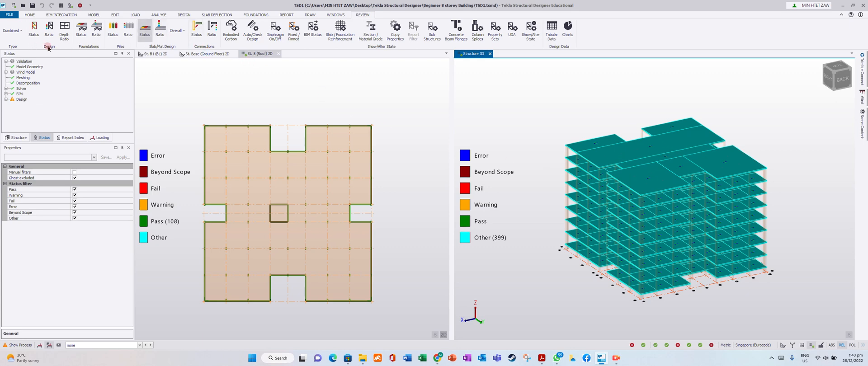
{"action": "mouse_move", "coordinate": [35, 28]}
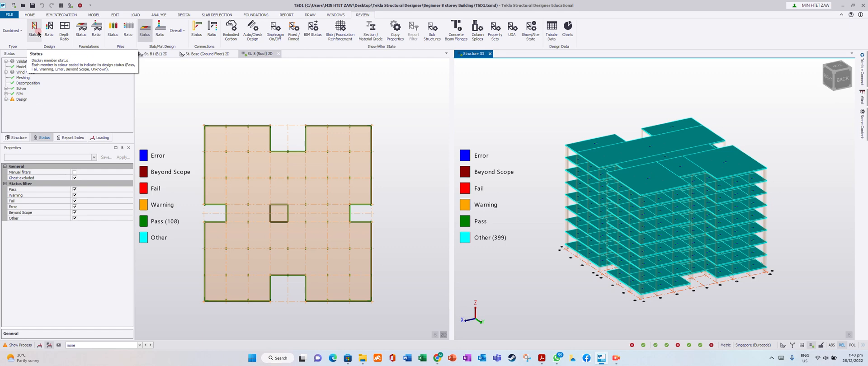
Step: Colour all 1588 members by design status, all shown passing
{"action": "left_click", "coordinate": [34, 28]}
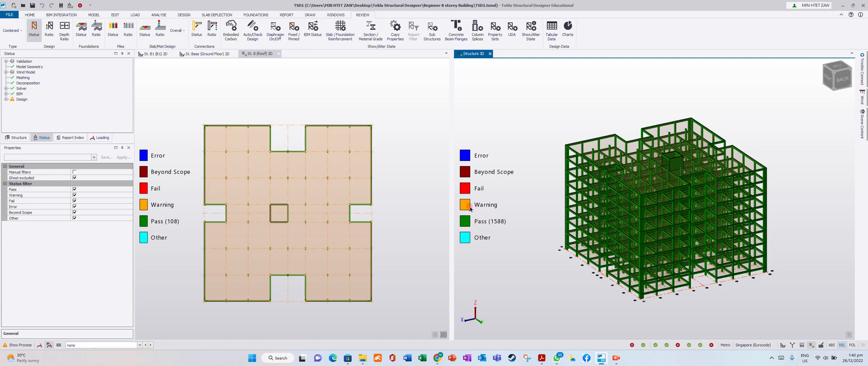
{"action": "mouse_move", "coordinate": [468, 207]}
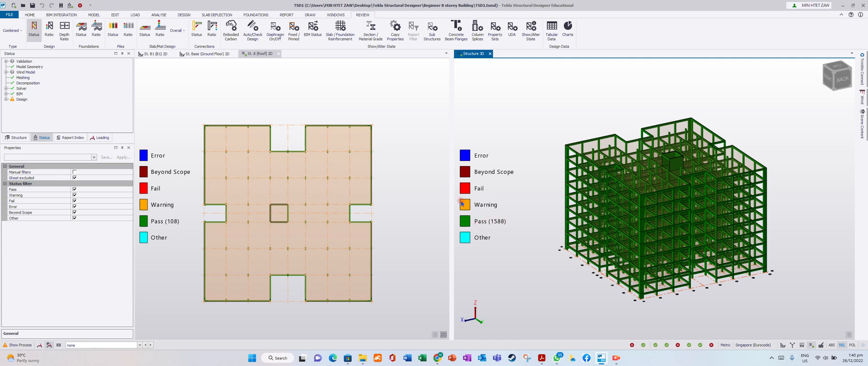
{"action": "mouse_move", "coordinate": [464, 204]}
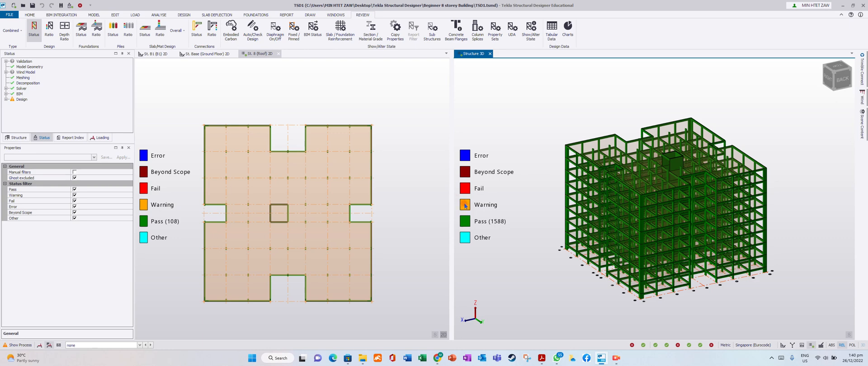
{"action": "mouse_move", "coordinate": [475, 226]}
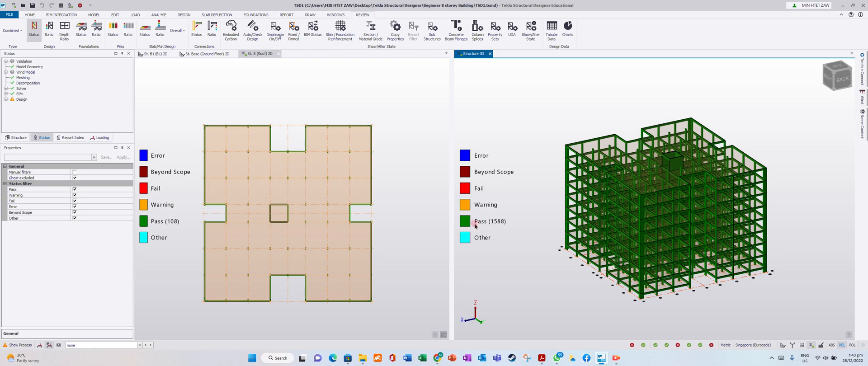
{"action": "mouse_move", "coordinate": [810, 221]}
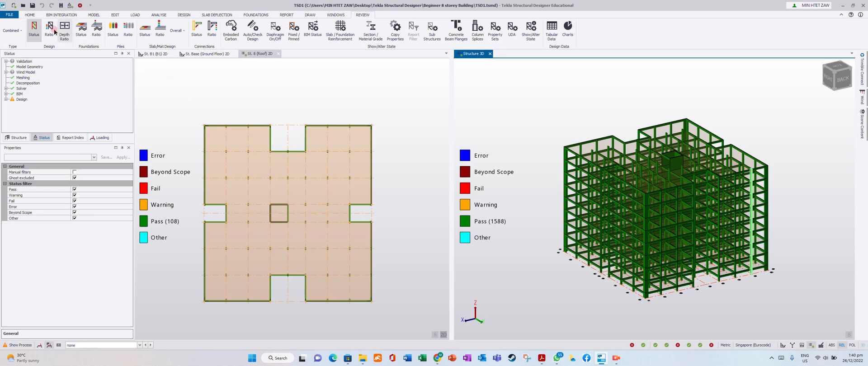
Step: Colour members by utilisation ratio bands with counts in the legend
{"action": "left_click", "coordinate": [49, 31]}
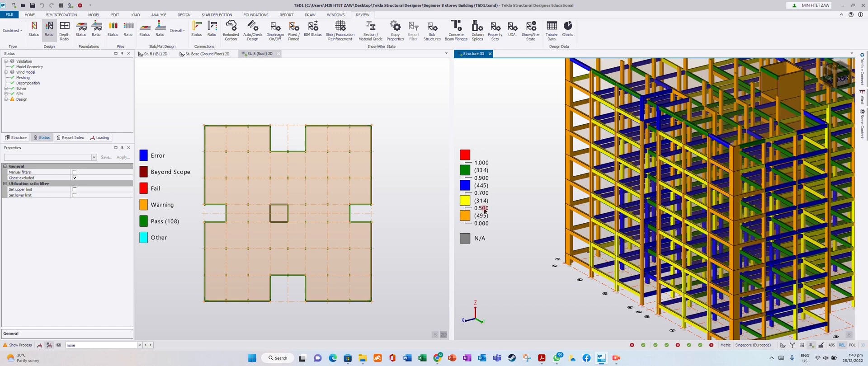
{"action": "mouse_move", "coordinate": [527, 222]}
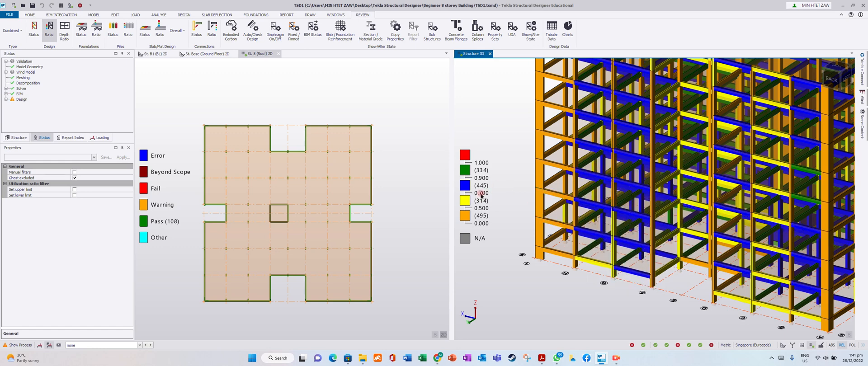
{"action": "mouse_move", "coordinate": [489, 184]}
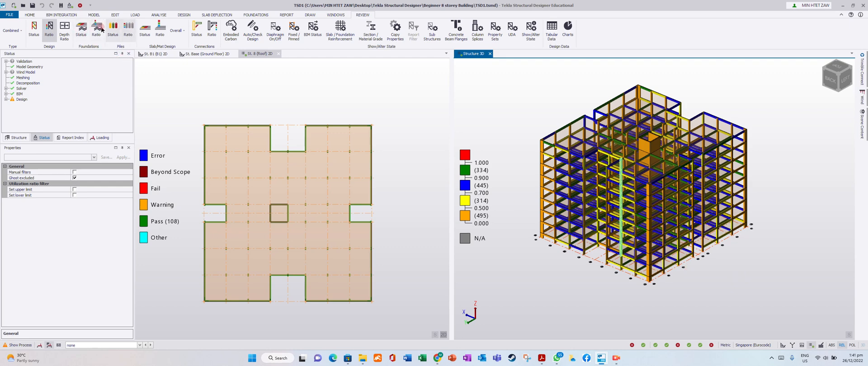
{"action": "mouse_move", "coordinate": [154, 38]}
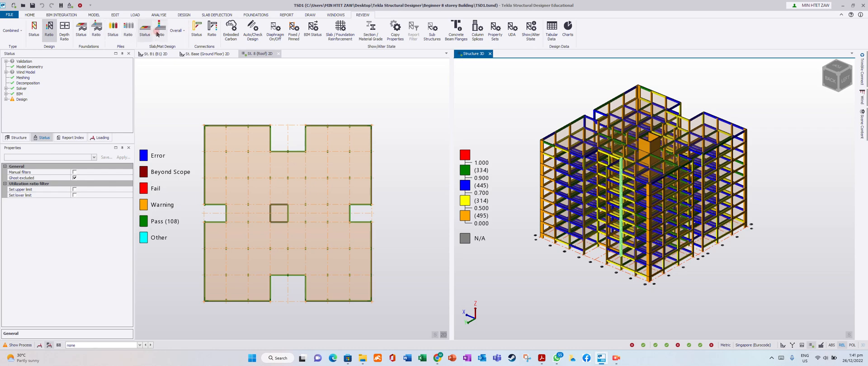
{"action": "mouse_move", "coordinate": [215, 29]}
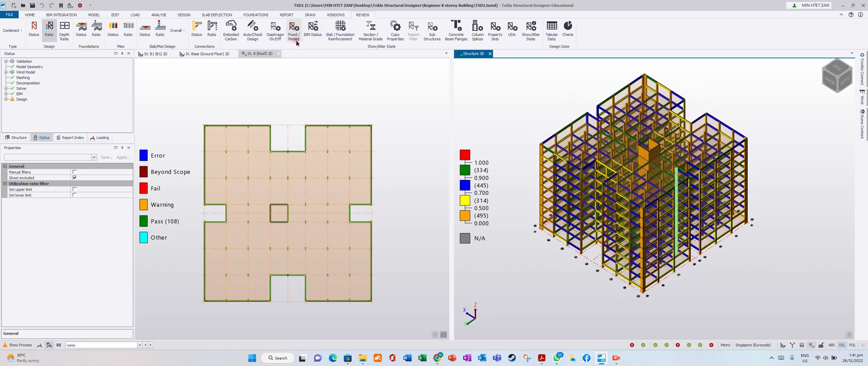
{"action": "mouse_move", "coordinate": [294, 30]}
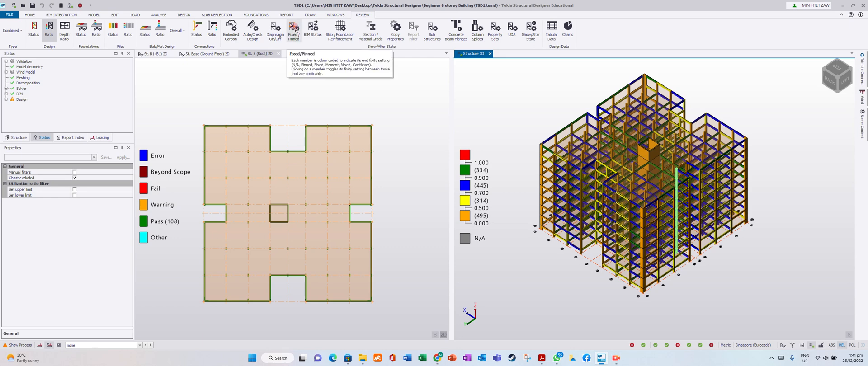
Step: Show member end fixity, with columns fixed and other members greyed out
{"action": "right_click", "coordinate": [473, 53]}
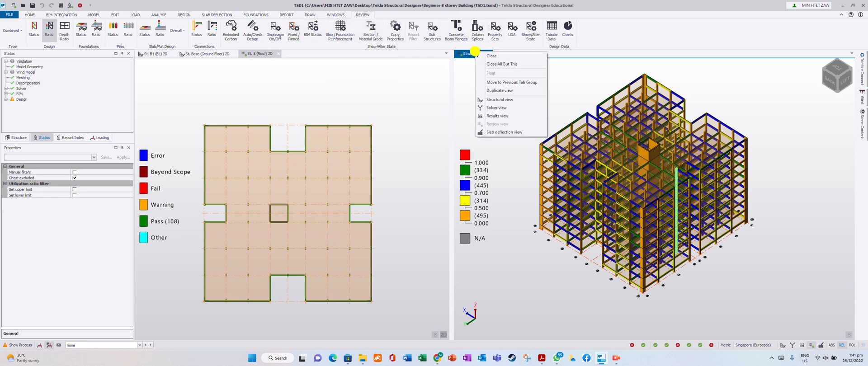
{"action": "mouse_move", "coordinate": [349, 28]}
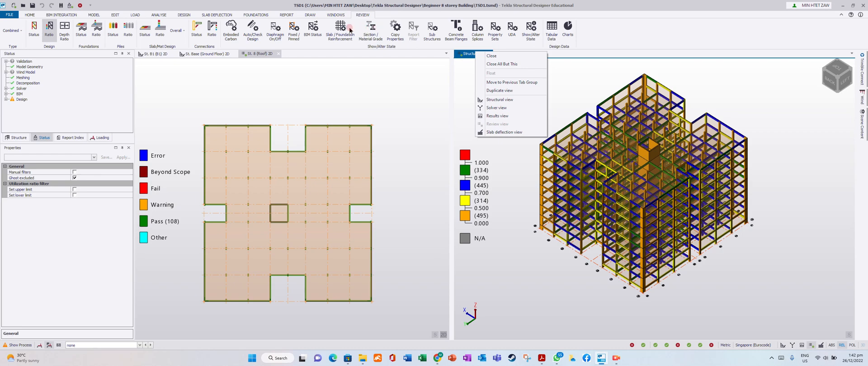
{"action": "left_click", "coordinate": [293, 30]}
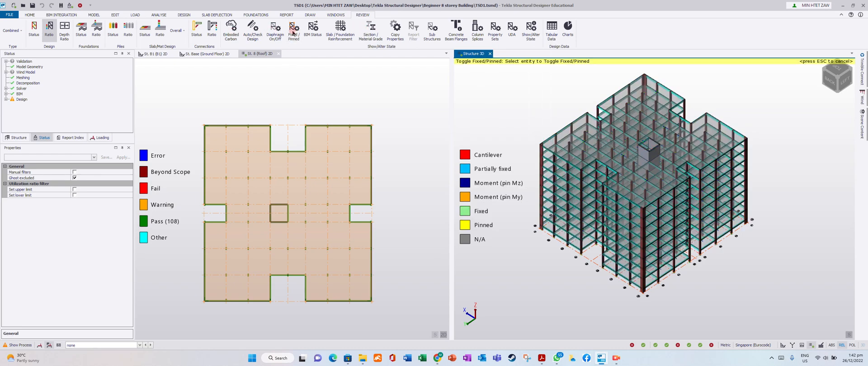
{"action": "left_click", "coordinate": [293, 31]}
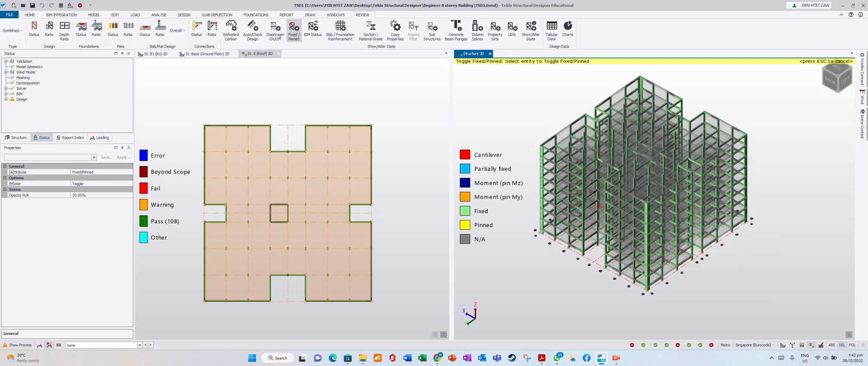
{"action": "scroll", "scroll_direction": "up", "scroll_amount": 3}
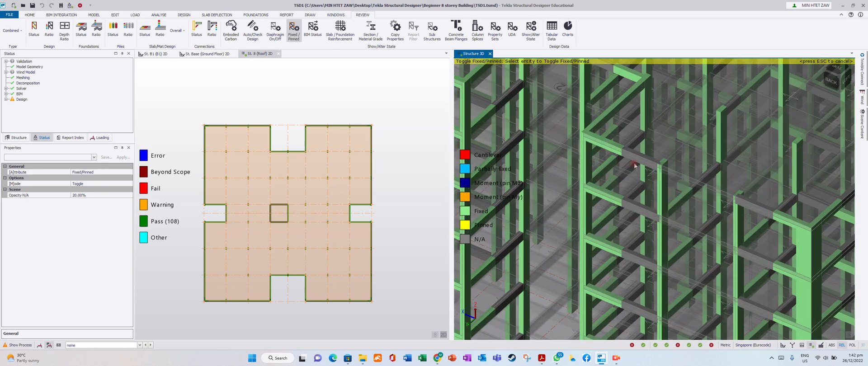
{"action": "mouse_move", "coordinate": [609, 149]}
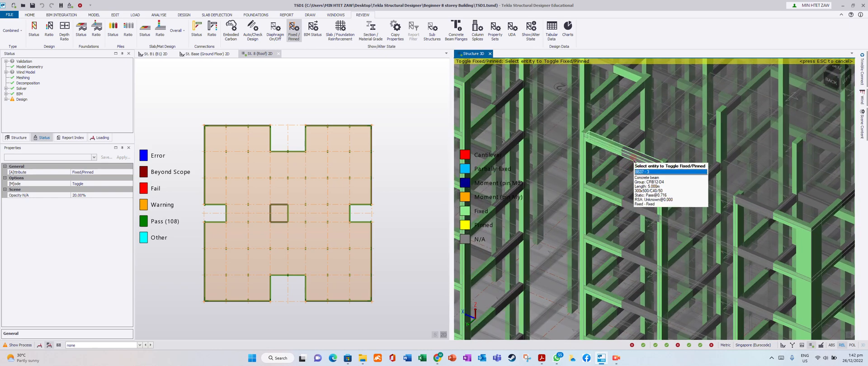